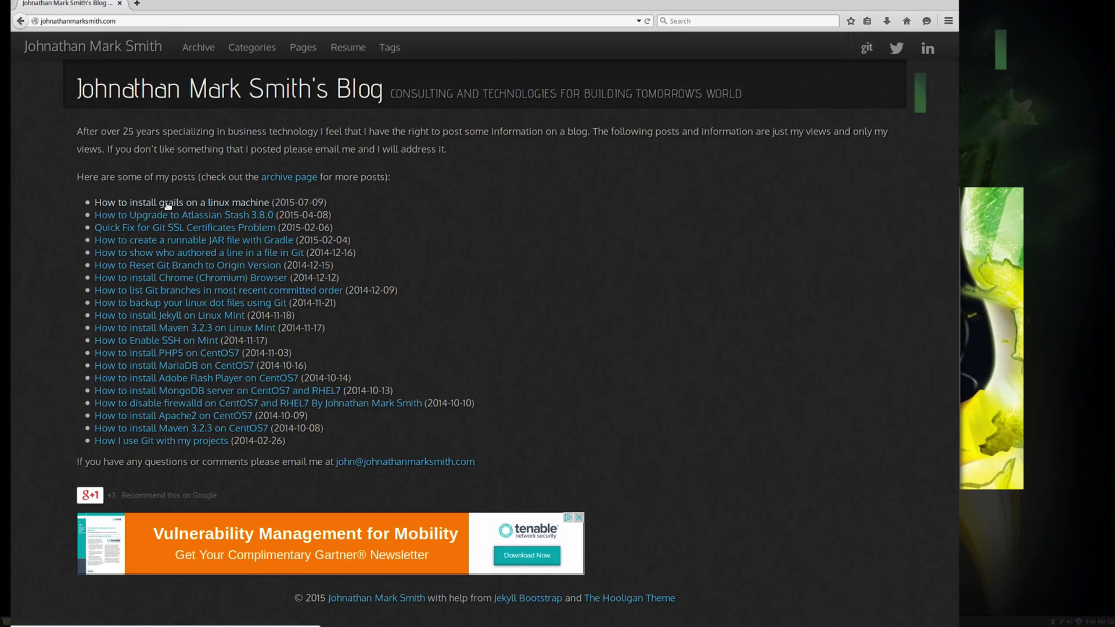
# Step: Open the 'How to install grails on a linux machine' post and copy its wget download command
pyautogui.click(181, 202)
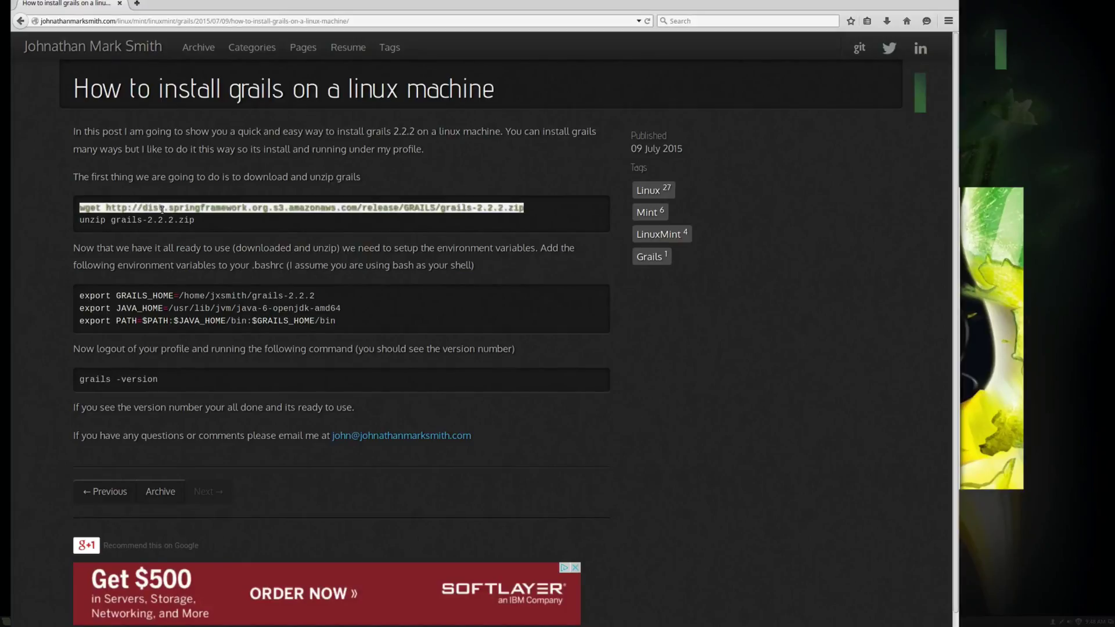
pyautogui.rightClick(162, 208)
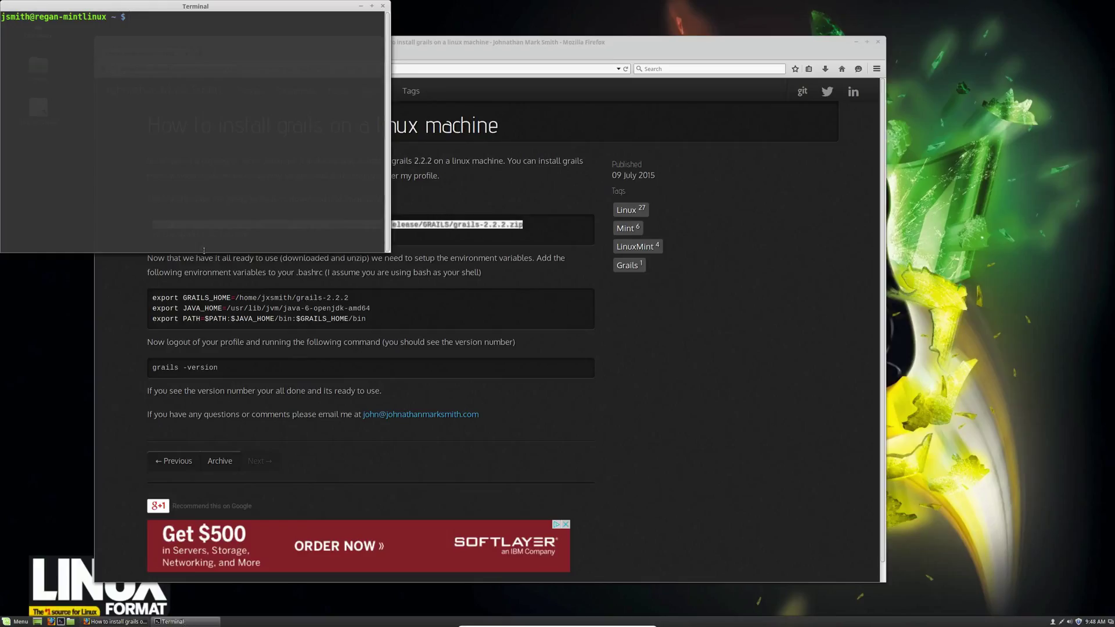
# Step: Place the terminal beside the post and download grails-2.2.2.zip using the pasted wget command
pyautogui.moveTo(195, 6); pyautogui.dragTo(511, 247)
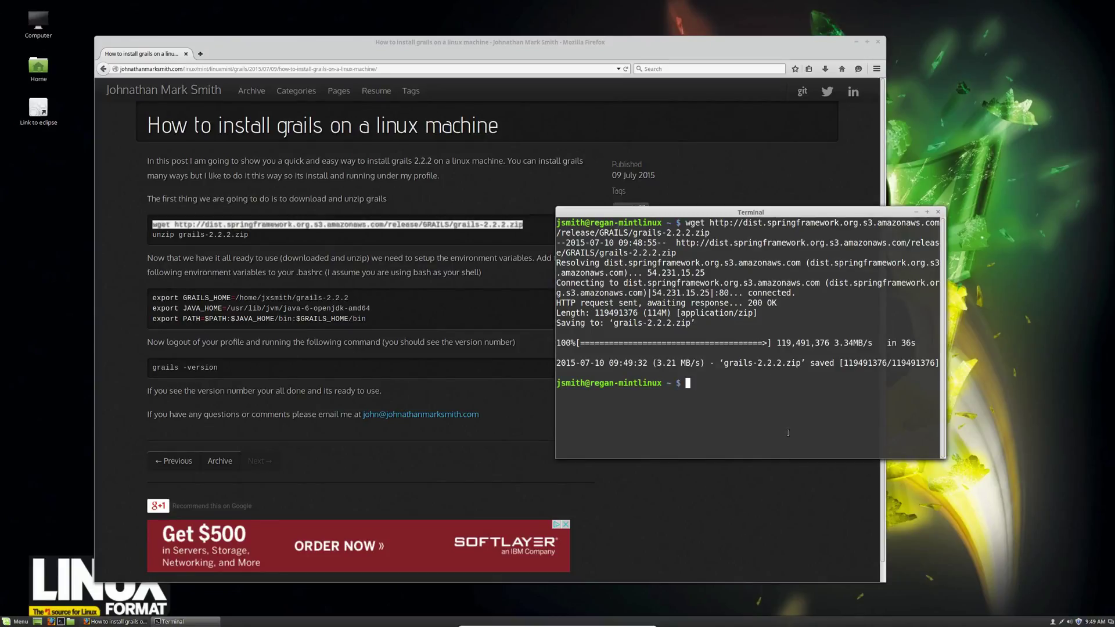
# Step: Unzip grails-2.2.2.zip in the home folder and list the new grails-2.2.2 directory
pyautogui.write('ls')
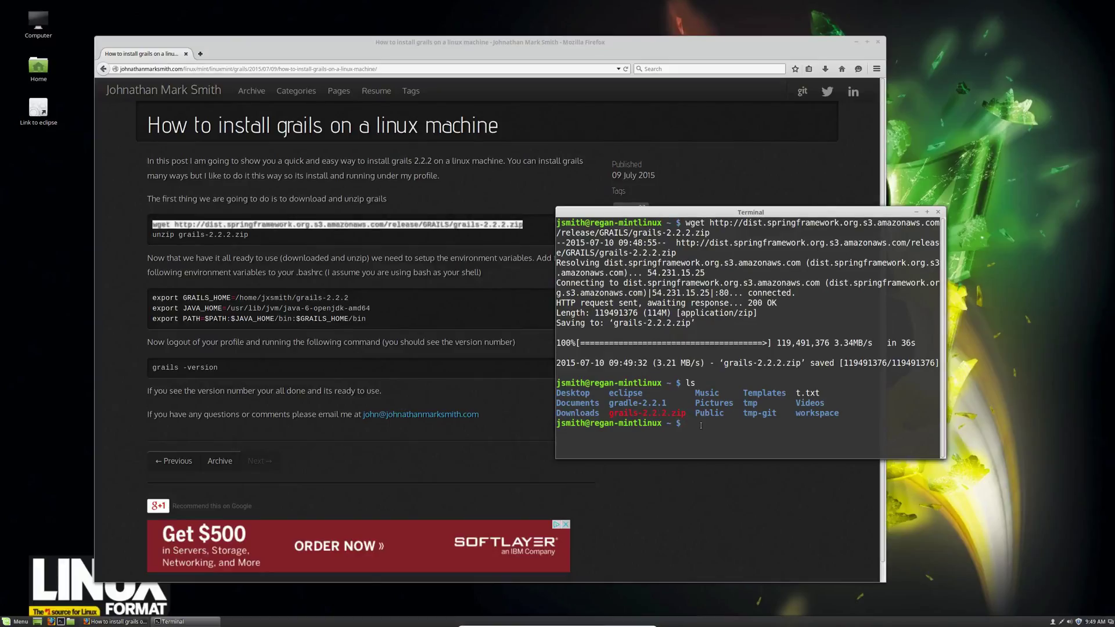
pyautogui.write('unzip')
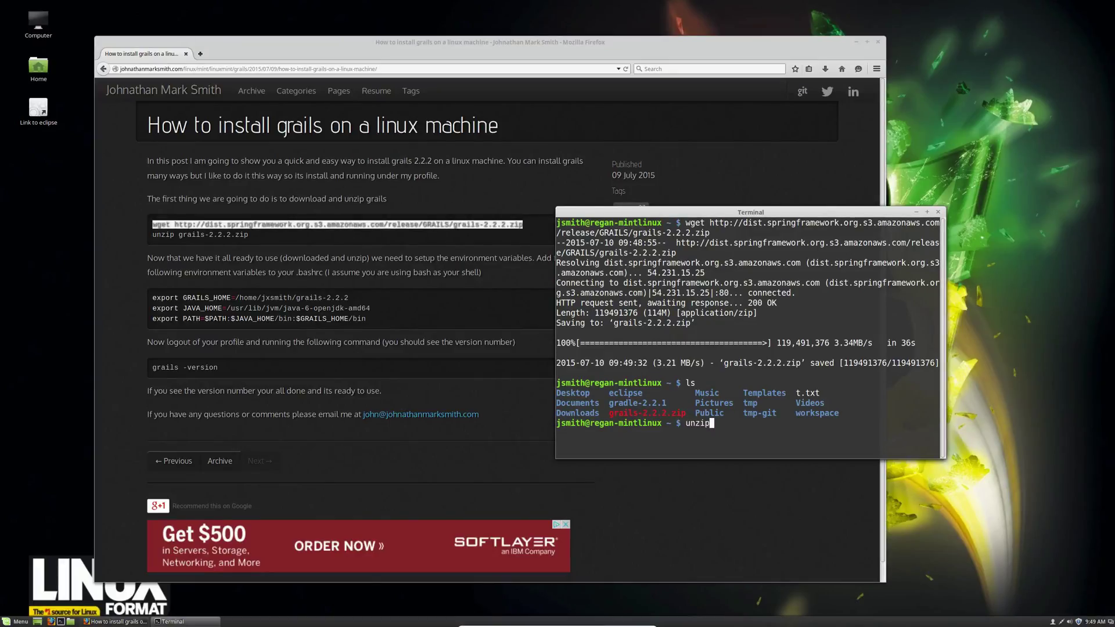
pyautogui.write('gri')
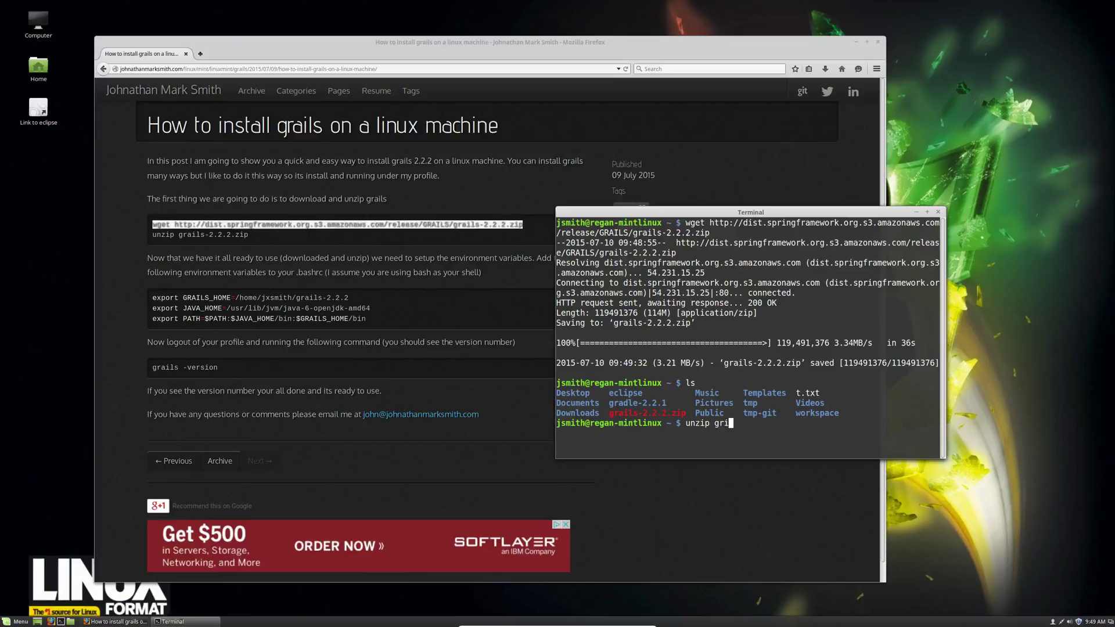
pyautogui.press('BackSpace')
pyautogui.write('a')
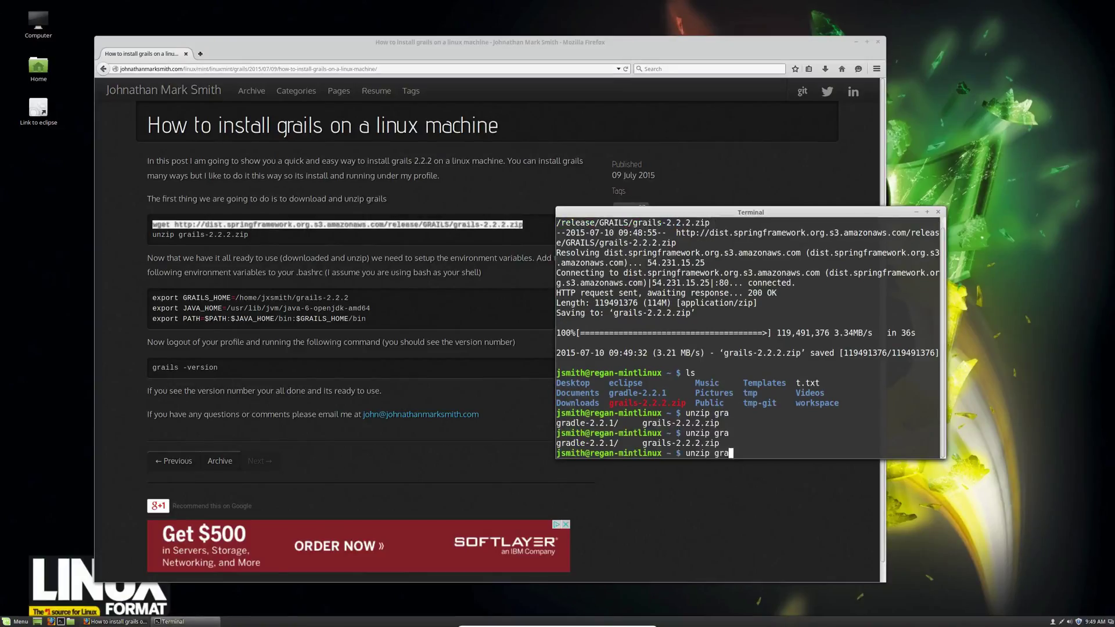
pyautogui.write('i')
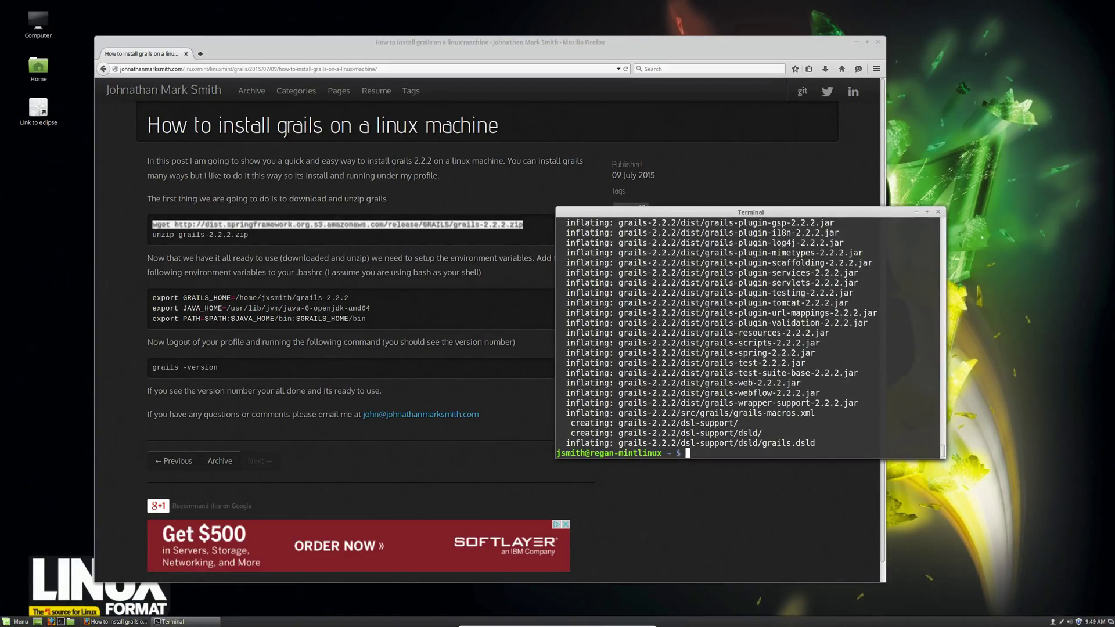
pyautogui.write('ls')
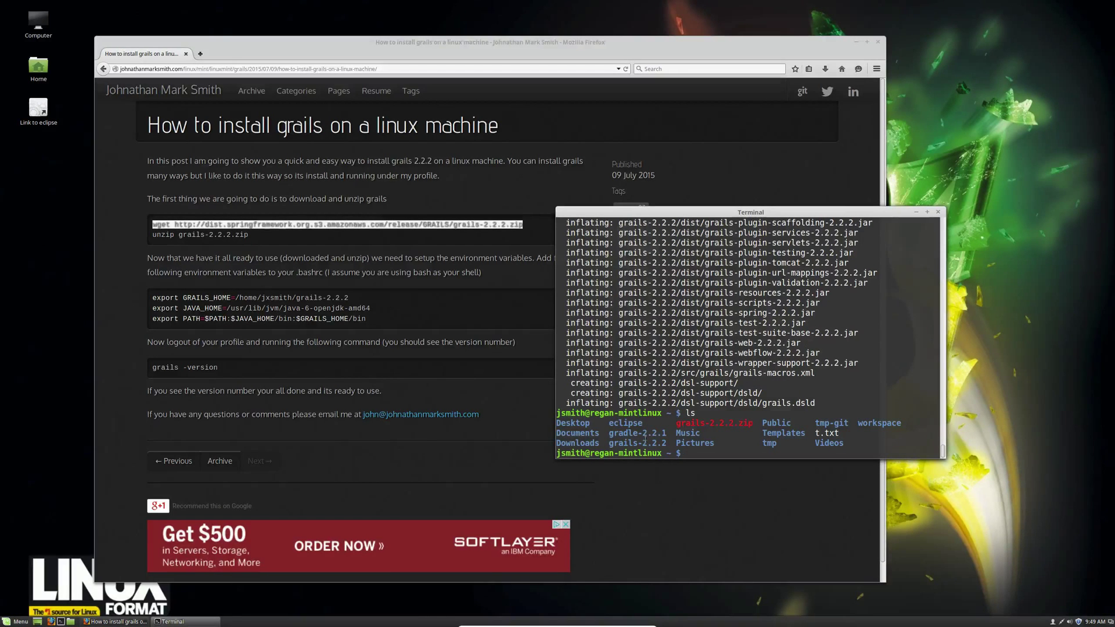
pyautogui.moveTo(750, 212); pyautogui.dragTo(795, 73)
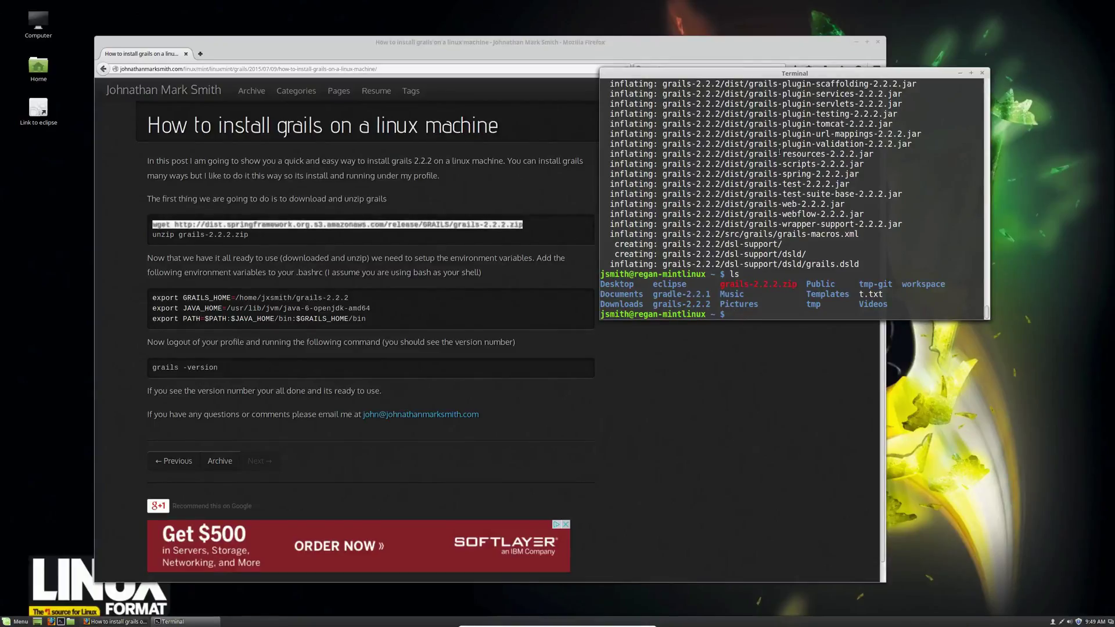
# Step: Open .bashrc in Vim and paste the GRAILS_HOME, JAVA_HOME and PATH export lines
pyautogui.write('vi .bash')
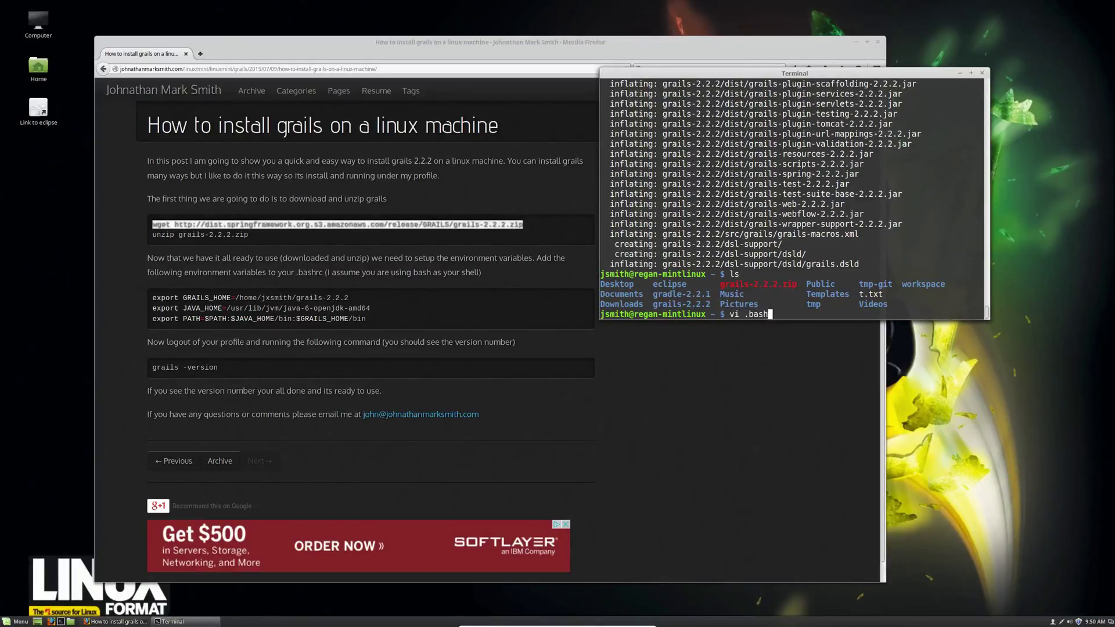
pyautogui.write('rc')
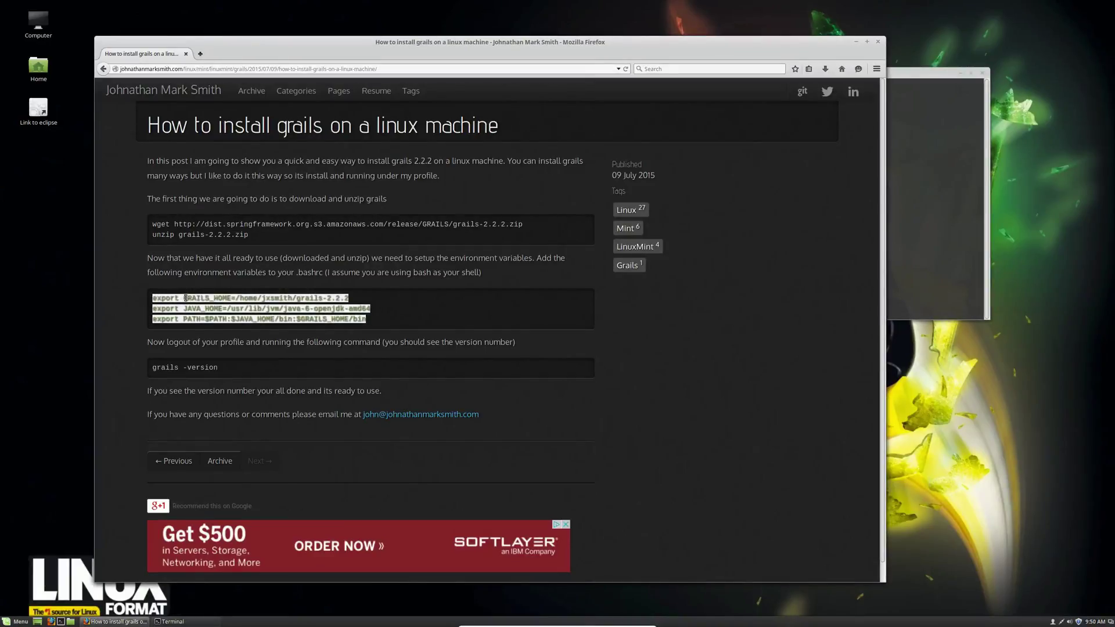
pyautogui.rightClick(228, 313)
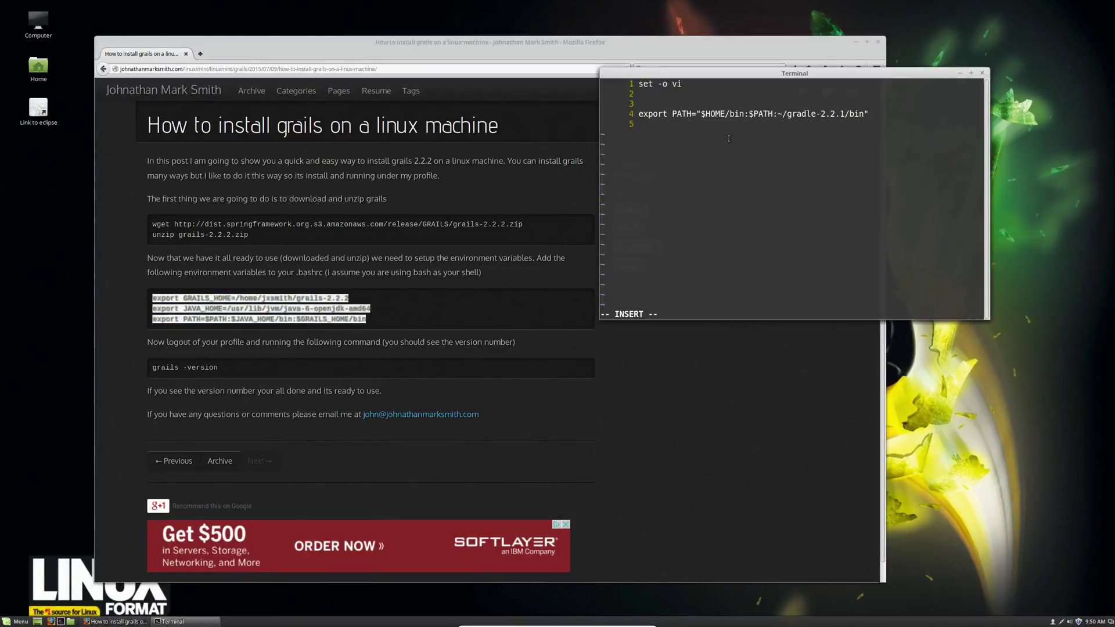
pyautogui.rightClick(694, 105)
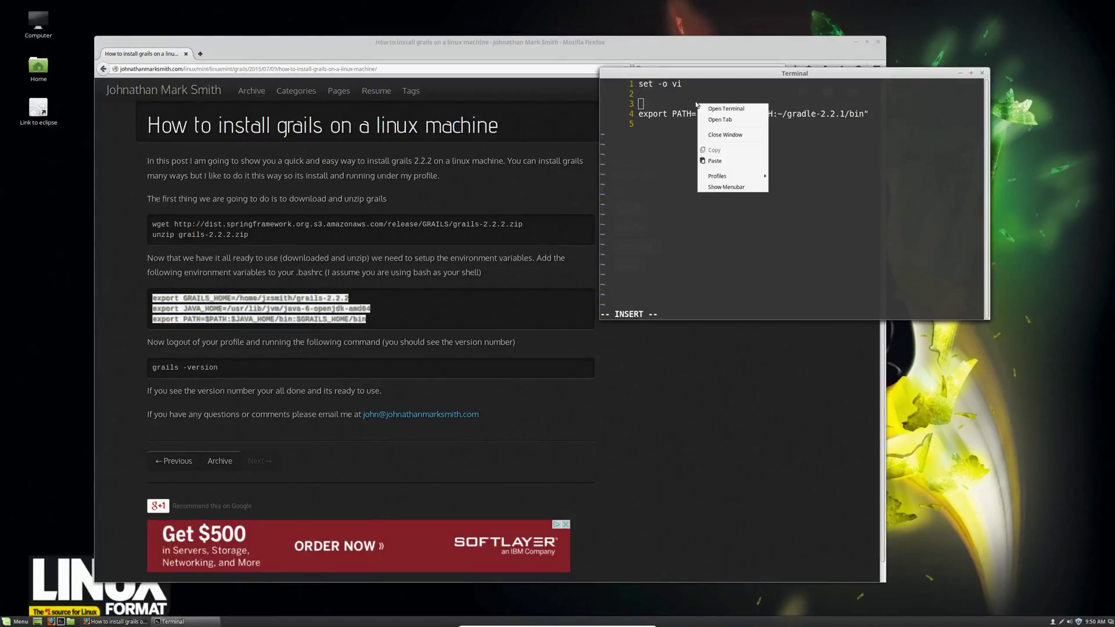
pyautogui.click(714, 160)
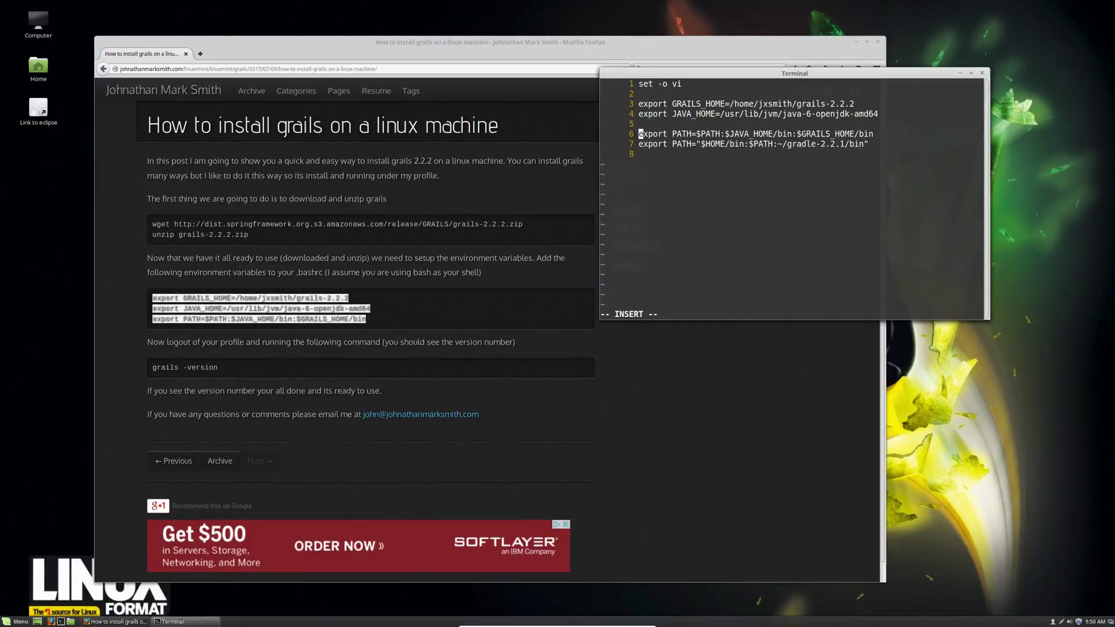
pyautogui.press('Escape')
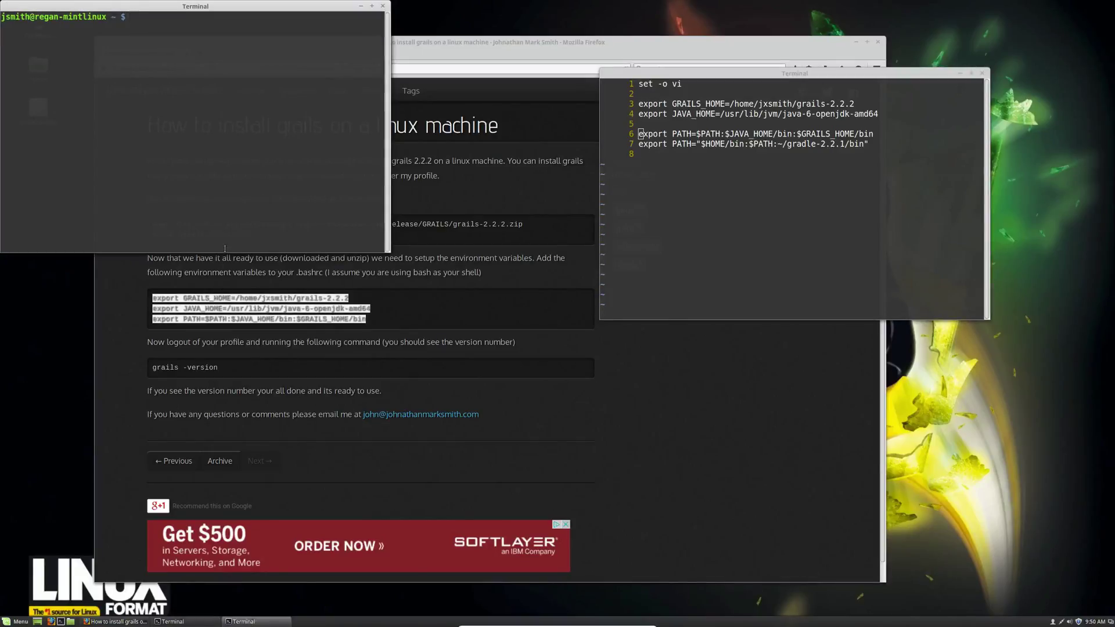
# Step: Confirm Java 1.7, check /usr/lib/jvm, and save JAVA_HOME as java-7-openjdk-amd64 in .bashrc
pyautogui.write('java -version')
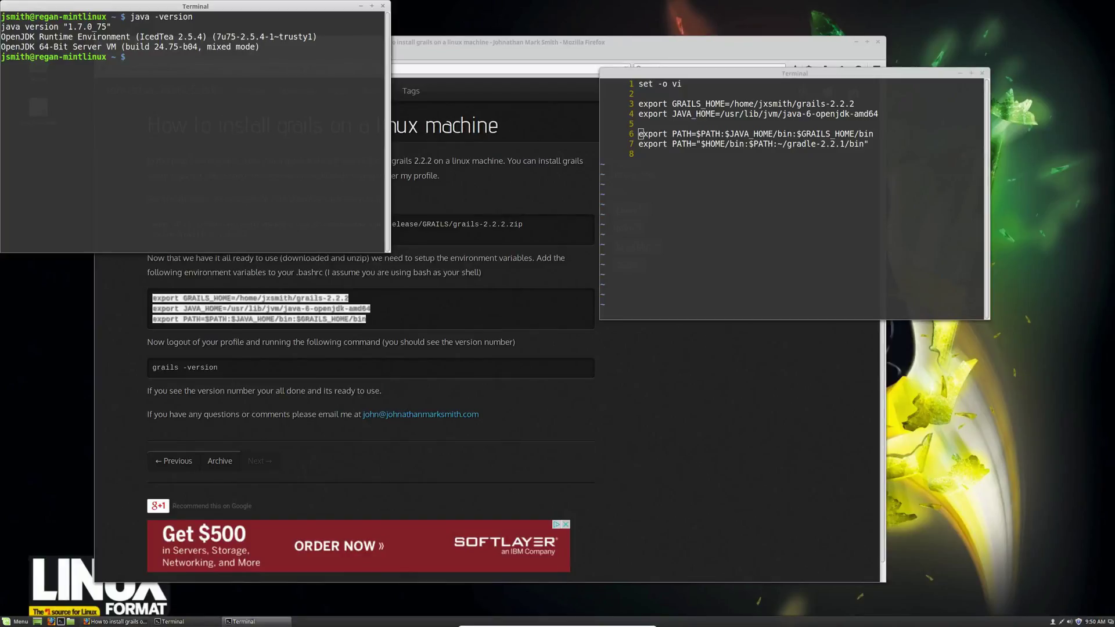
pyautogui.write('cd /usr')
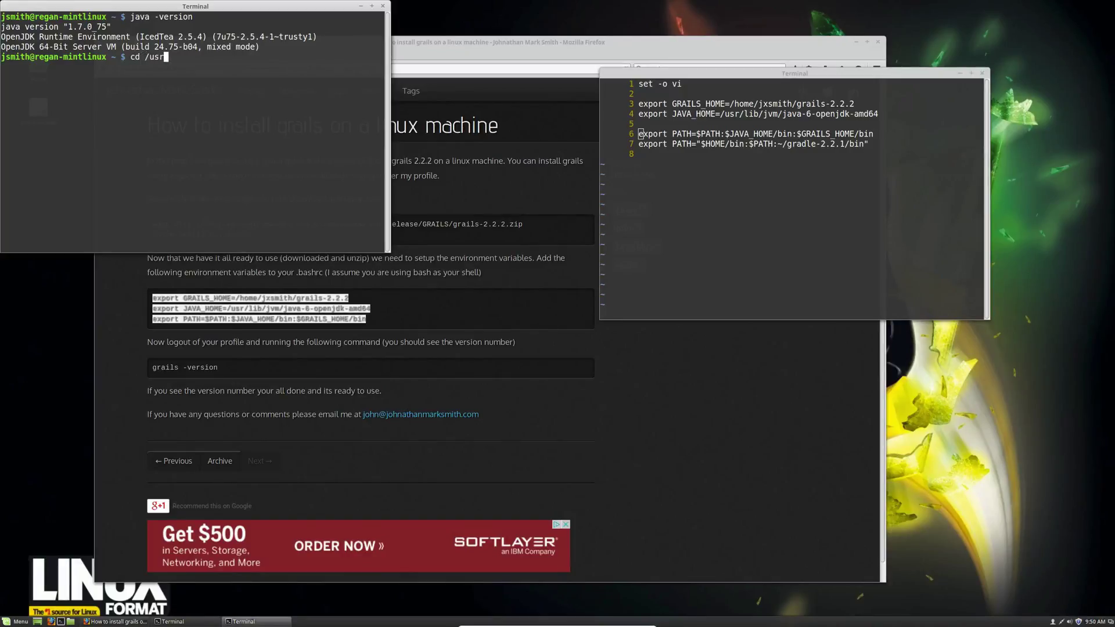
pyautogui.write('li')
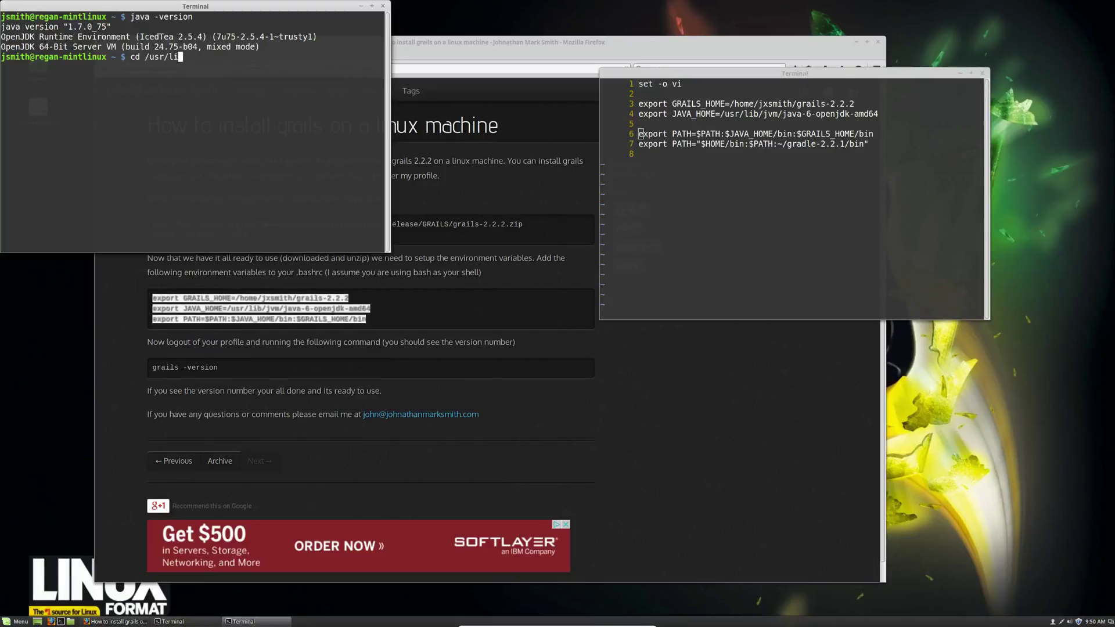
pyautogui.write('b/jvm/')
pyautogui.click(758, 114)
pyautogui.write('7')
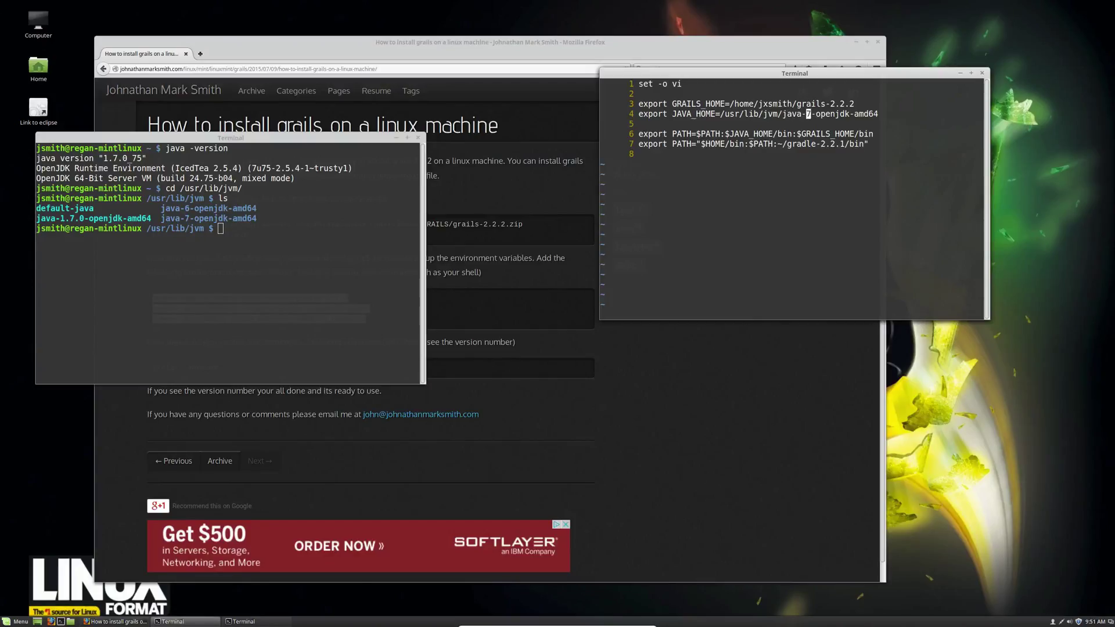
pyautogui.write(':w')
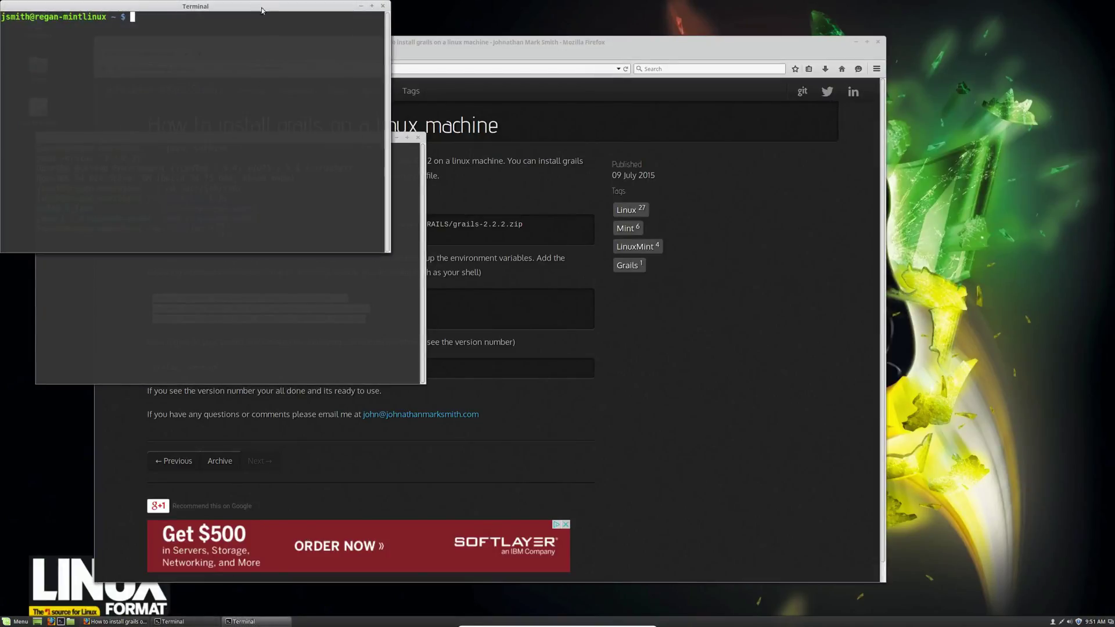
# Step: Try grails -version, get 'command not found', and reload .bashrc with '. .bashrc'
pyautogui.write('ga')
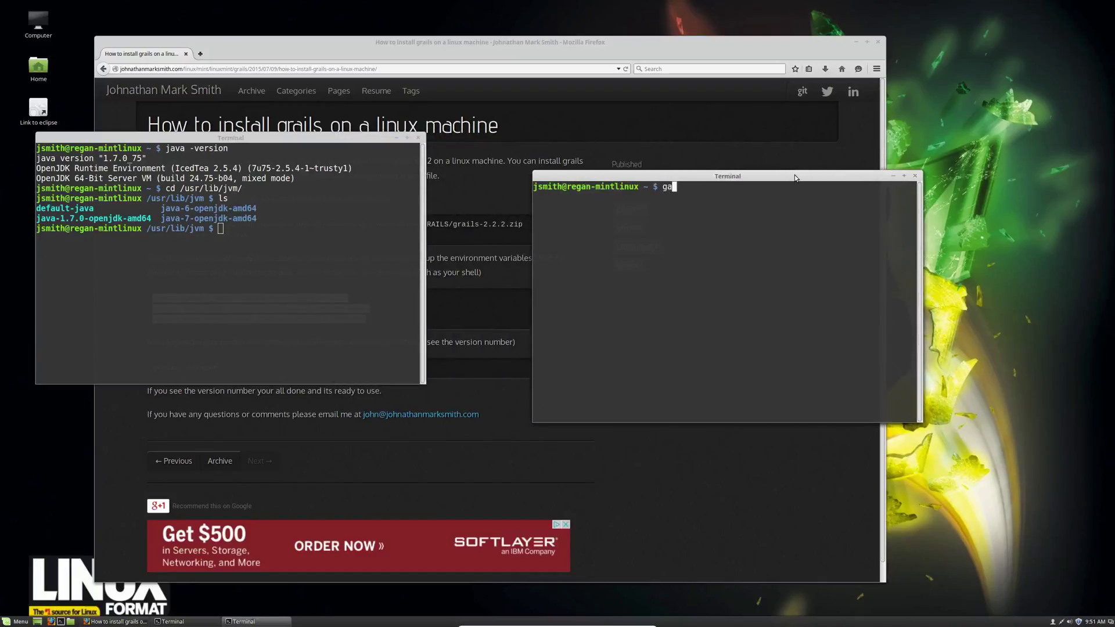
pyautogui.write('ra')
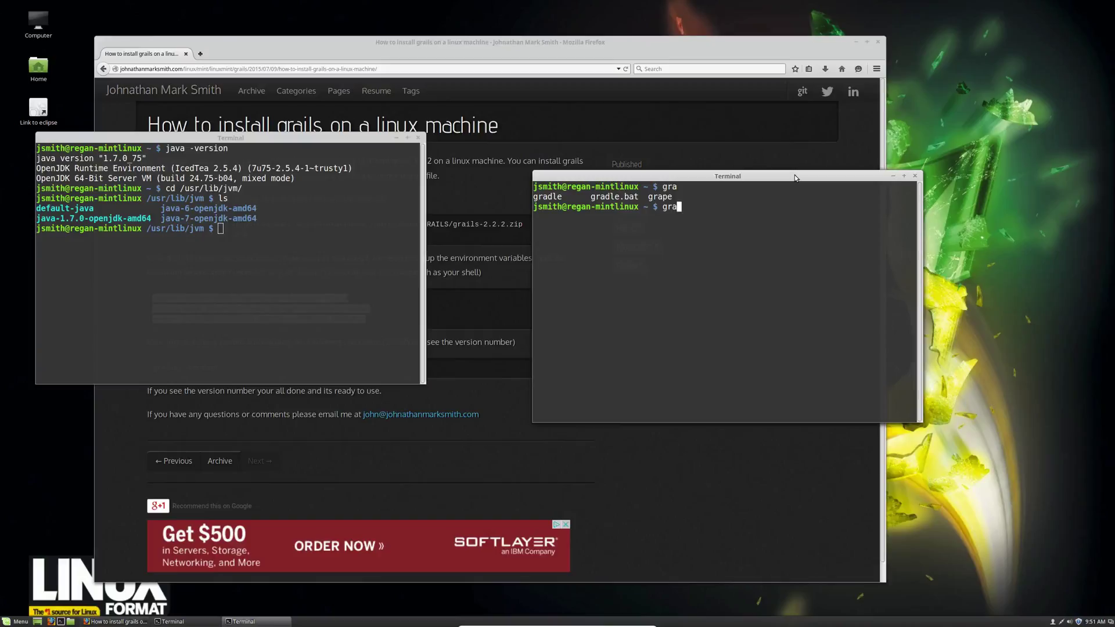
pyautogui.write('ils -version')
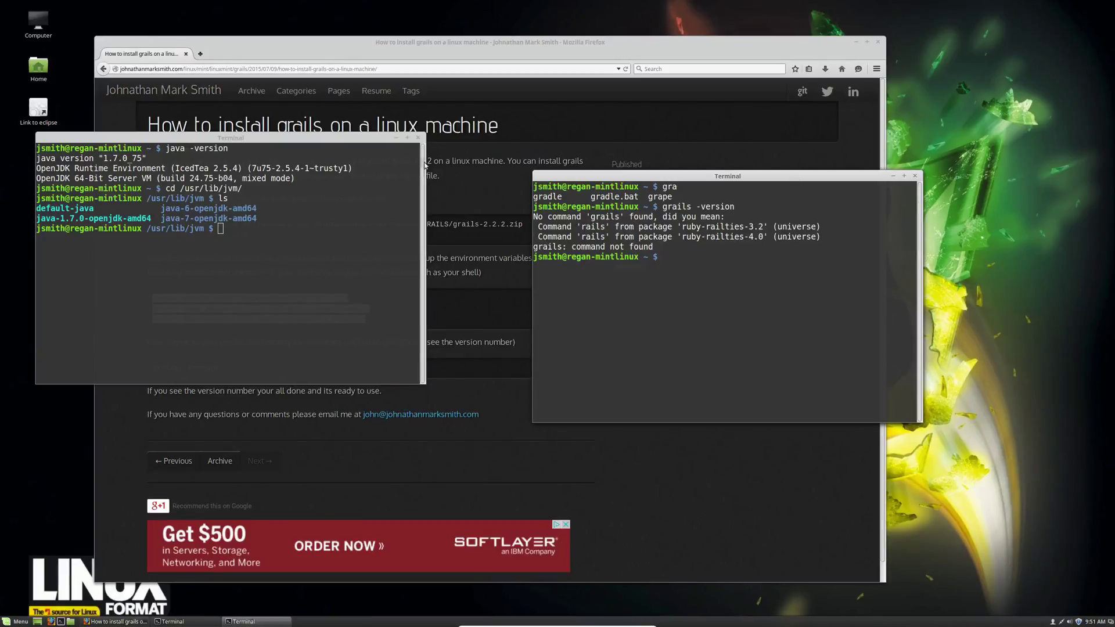
pyautogui.write('.')
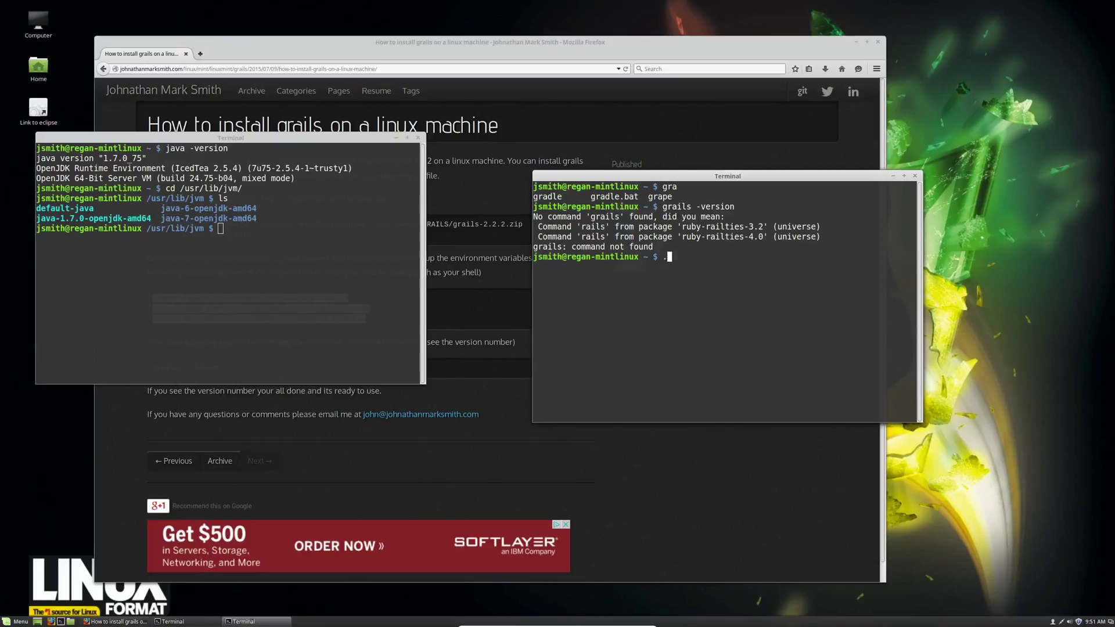
pyautogui.write('/bashrc')
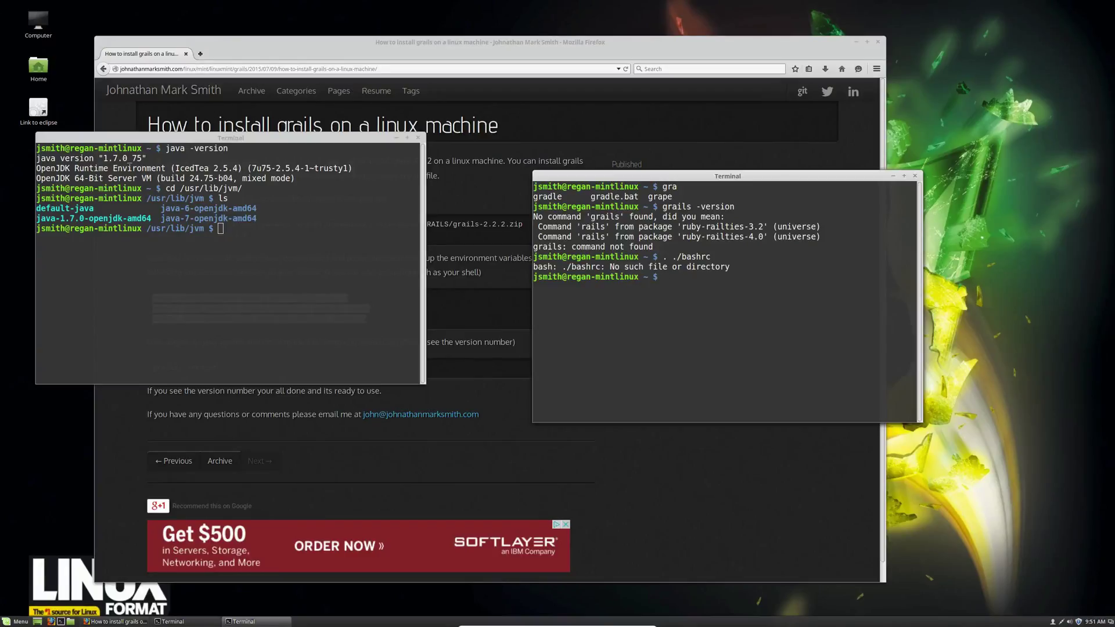
pyautogui.write('.')
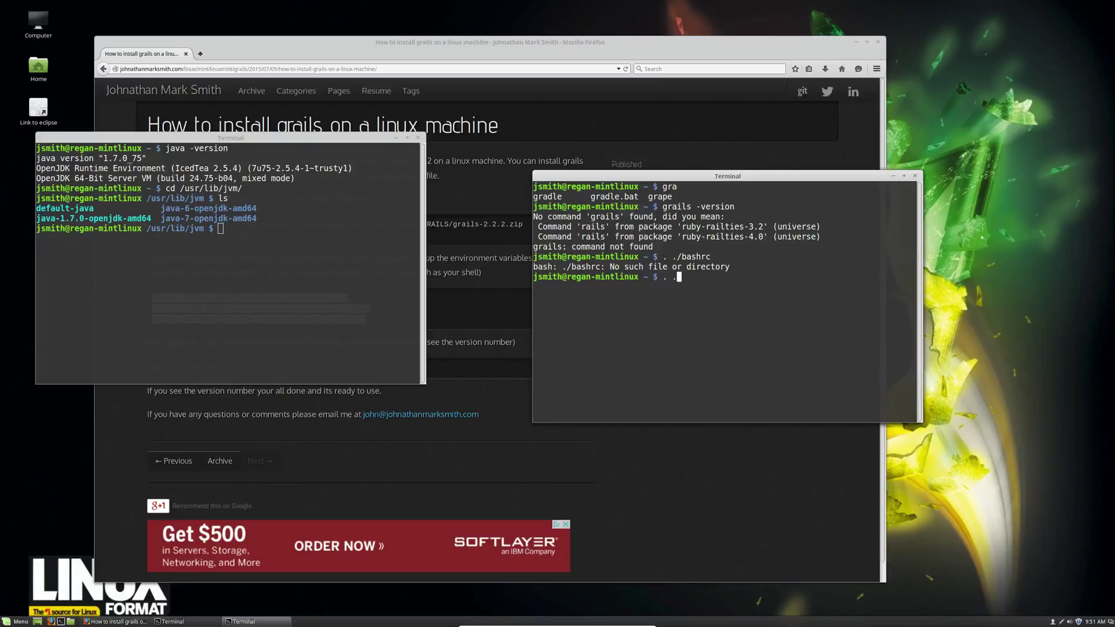
pyautogui.write('br')
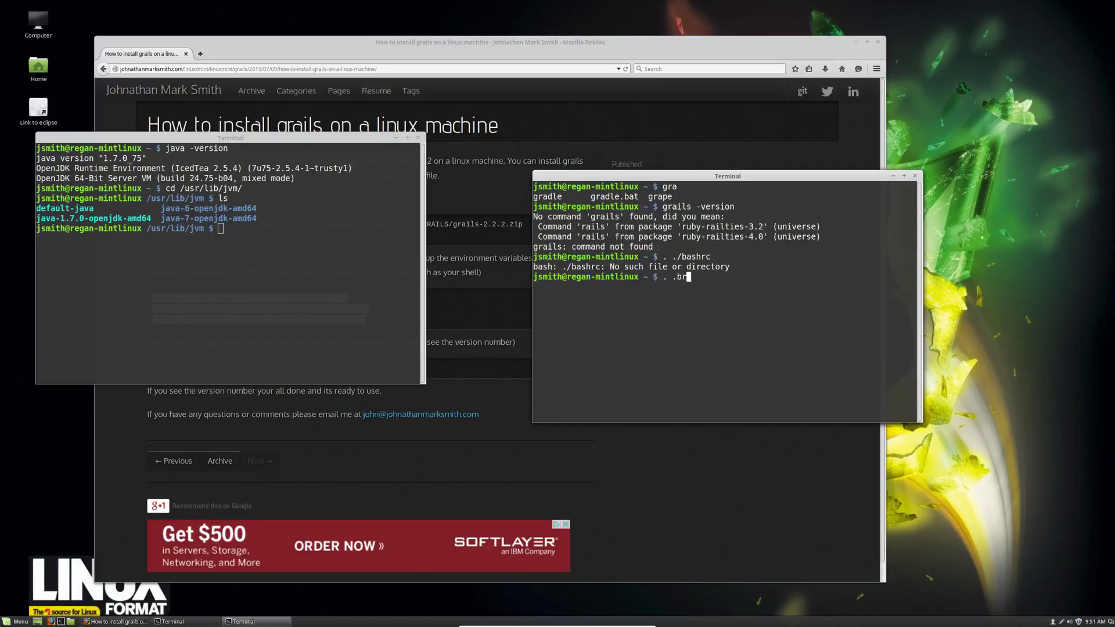
pyautogui.write('ashrc')
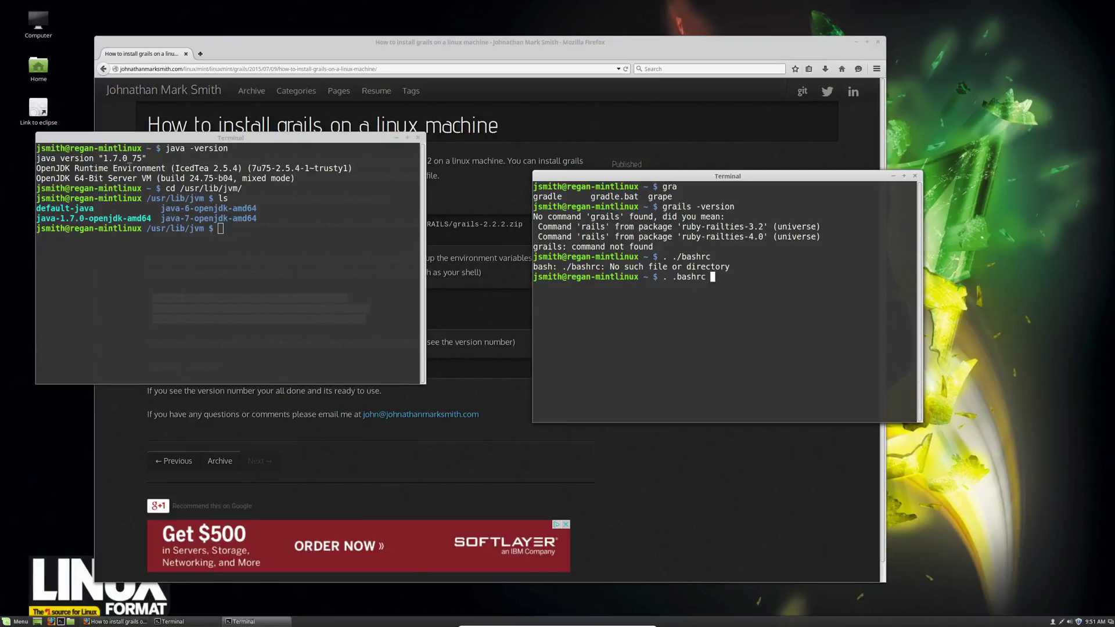
# Step: Retry grails -version, still 'command not found', and exit that terminal
pyautogui.write('grails -version')
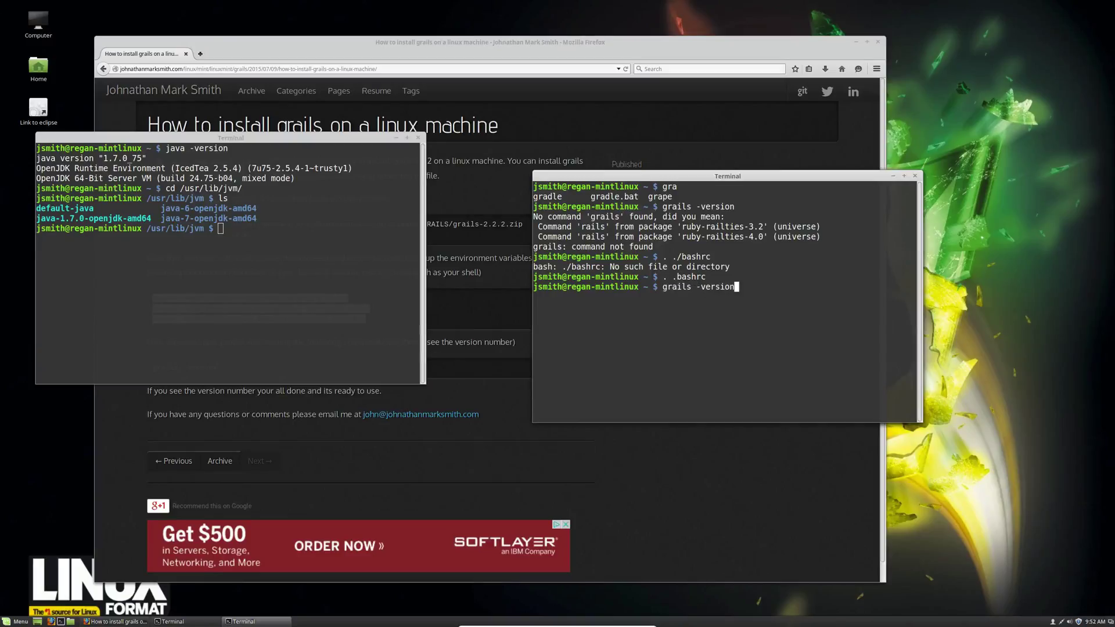
pyautogui.write('exi')
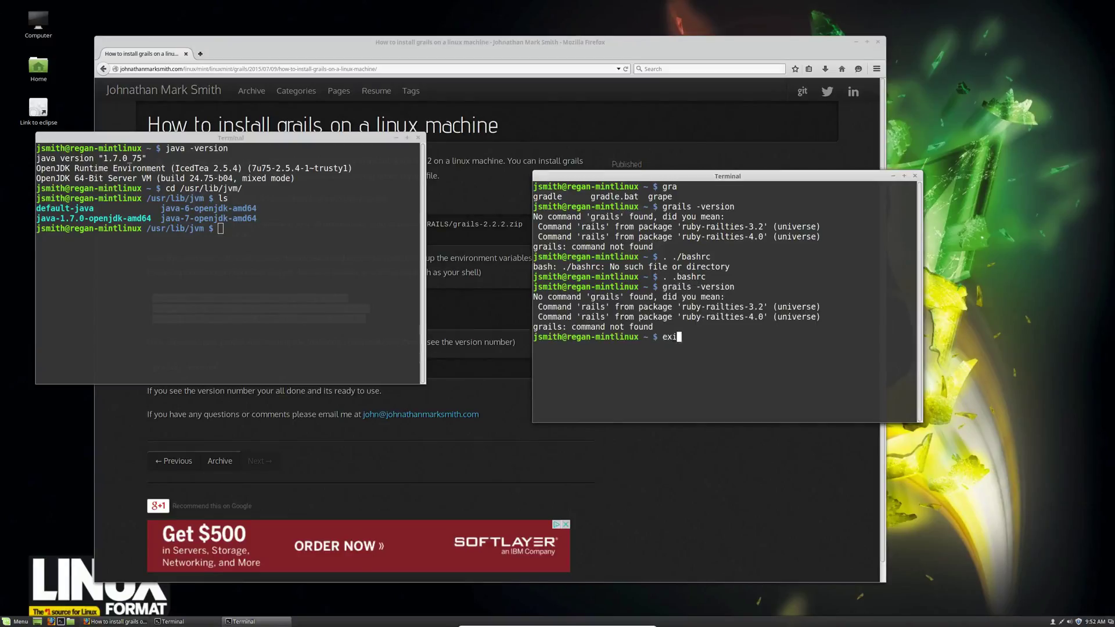
pyautogui.press('Return')
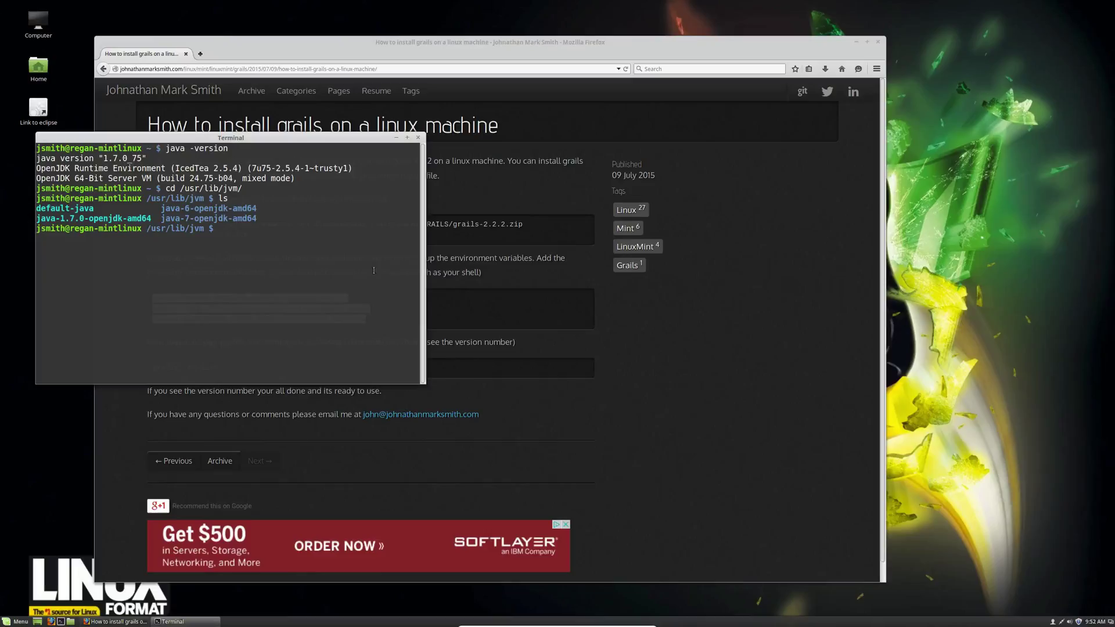
# Step: Exit the remaining terminal and place a fresh terminal window beside the tutorial page
pyautogui.write('exit')
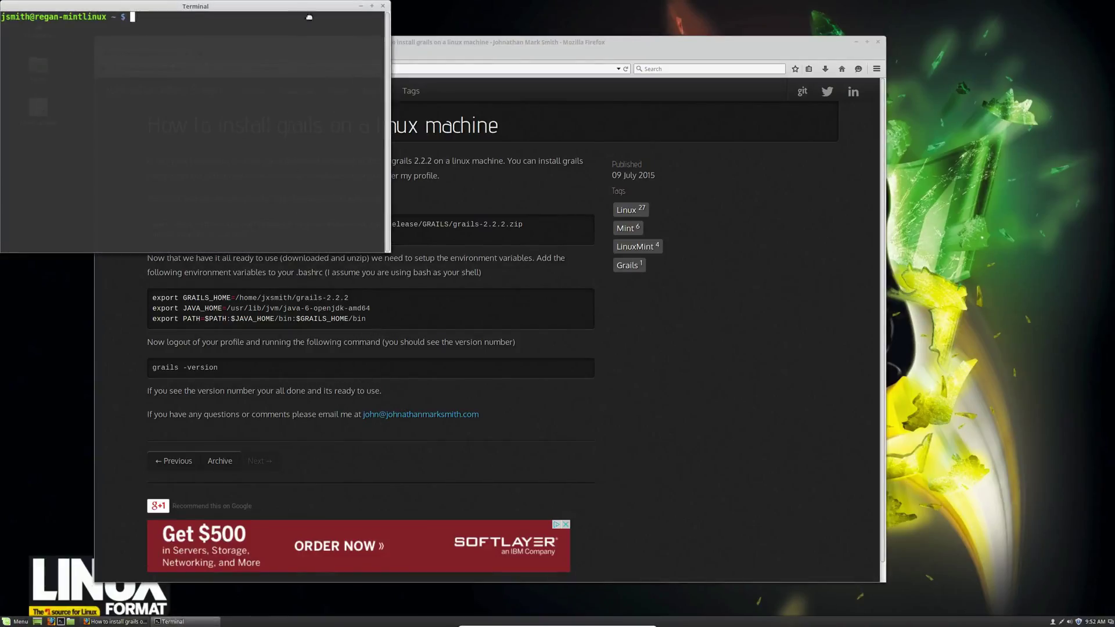
pyautogui.moveTo(195, 5); pyautogui.dragTo(731, 222)
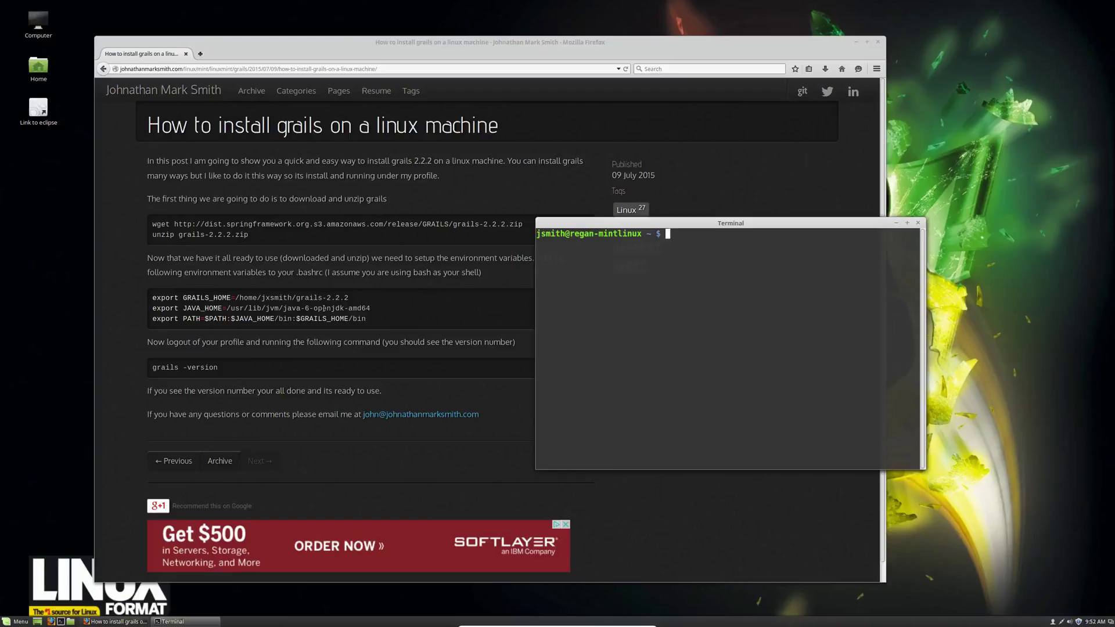
# Step: Reopen .bashrc in Vim, quit, source it with '. .bashrc', and begin typing grails
pyautogui.write('vi')
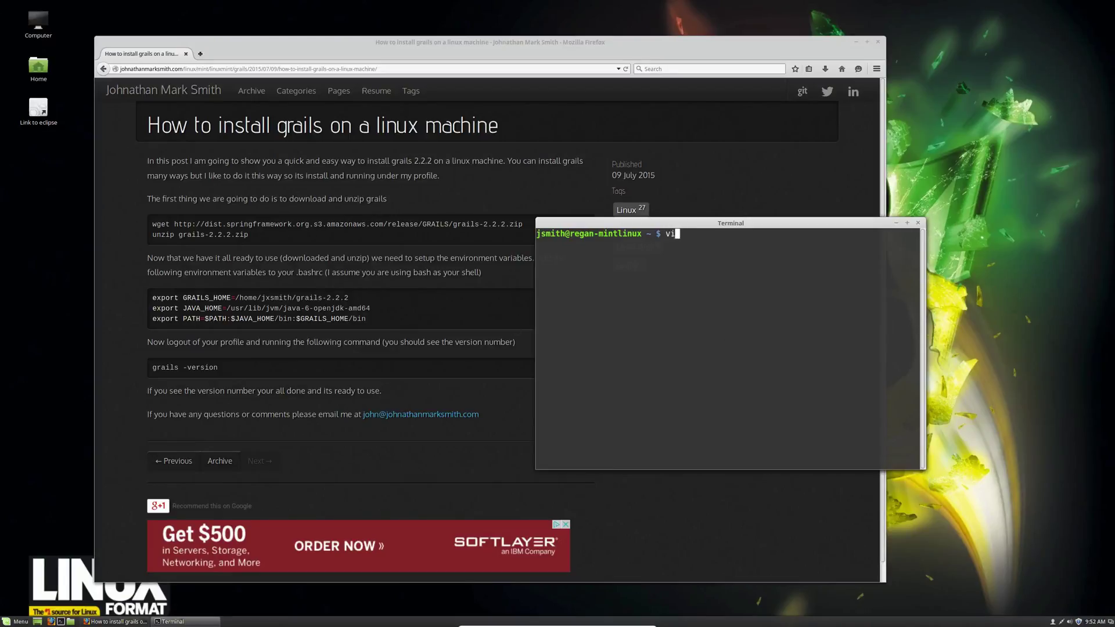
pyautogui.write('.ba')
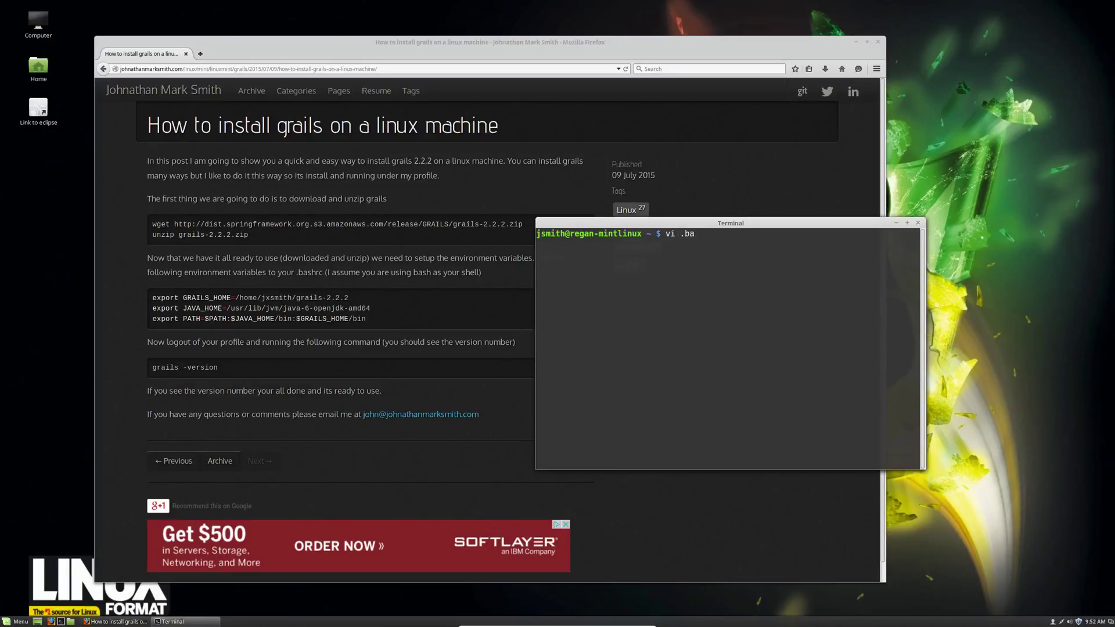
pyautogui.write('chr')
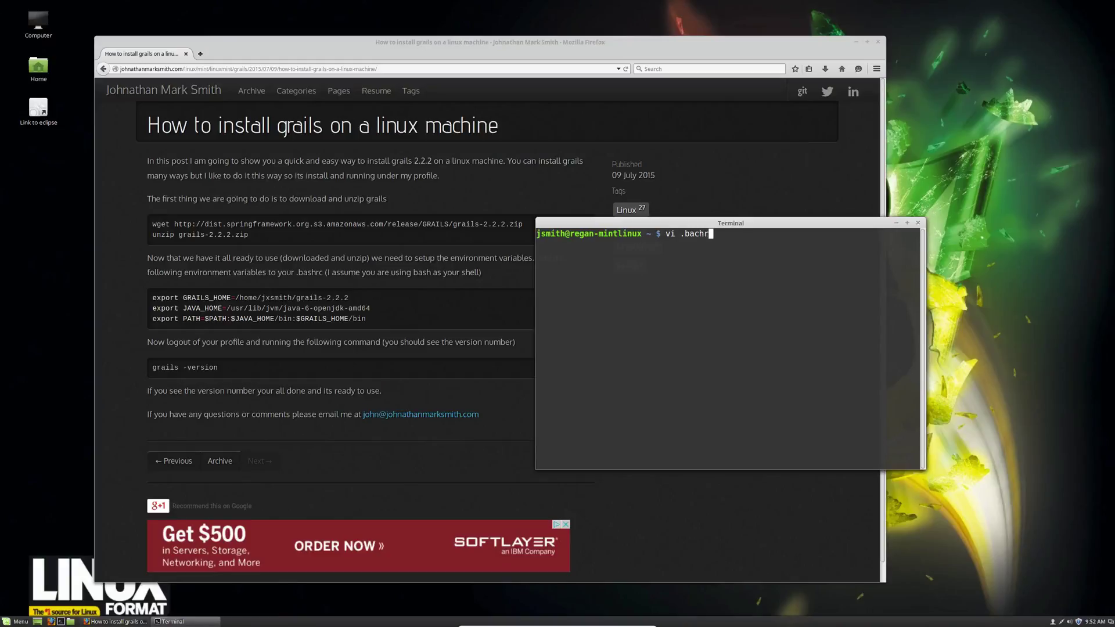
pyautogui.press('BackSpace')
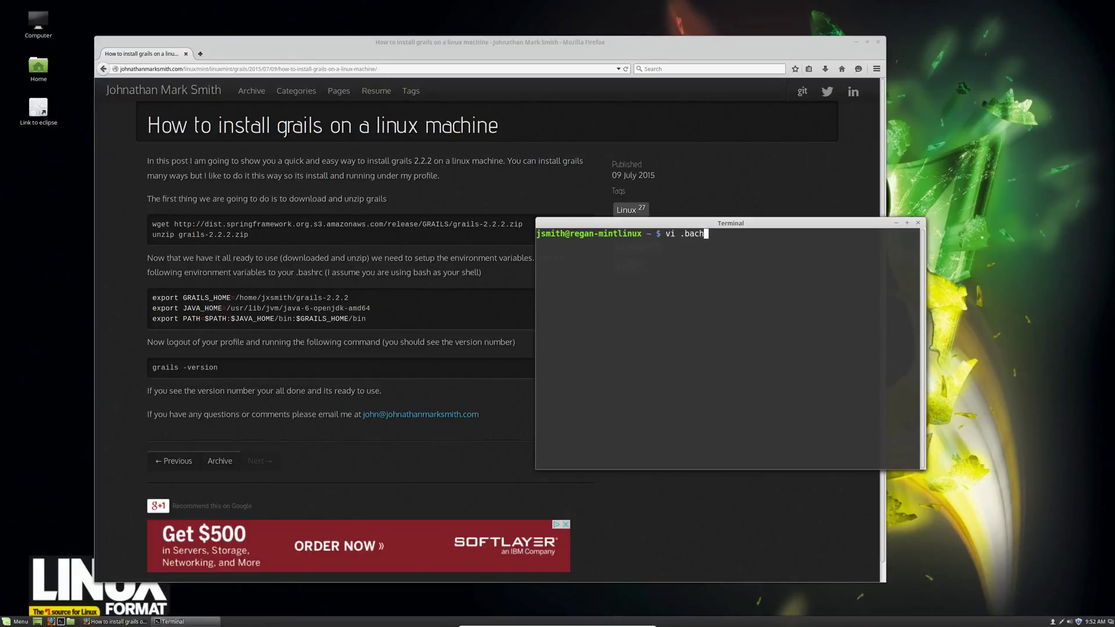
pyautogui.press('BackSpace')
pyautogui.write('shr')
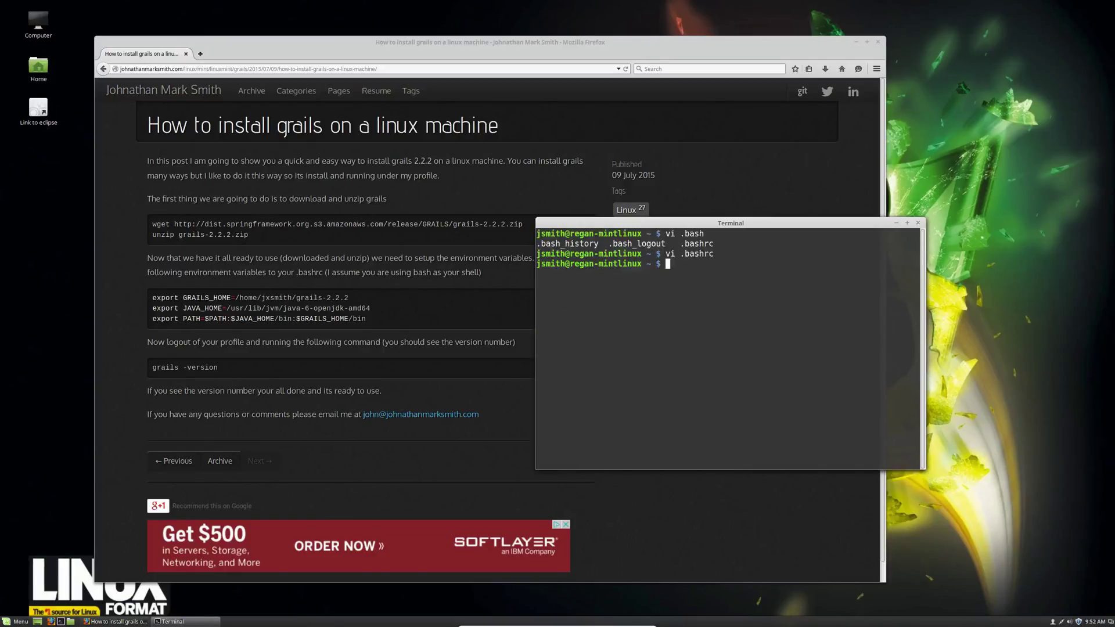
pyautogui.write('. .')
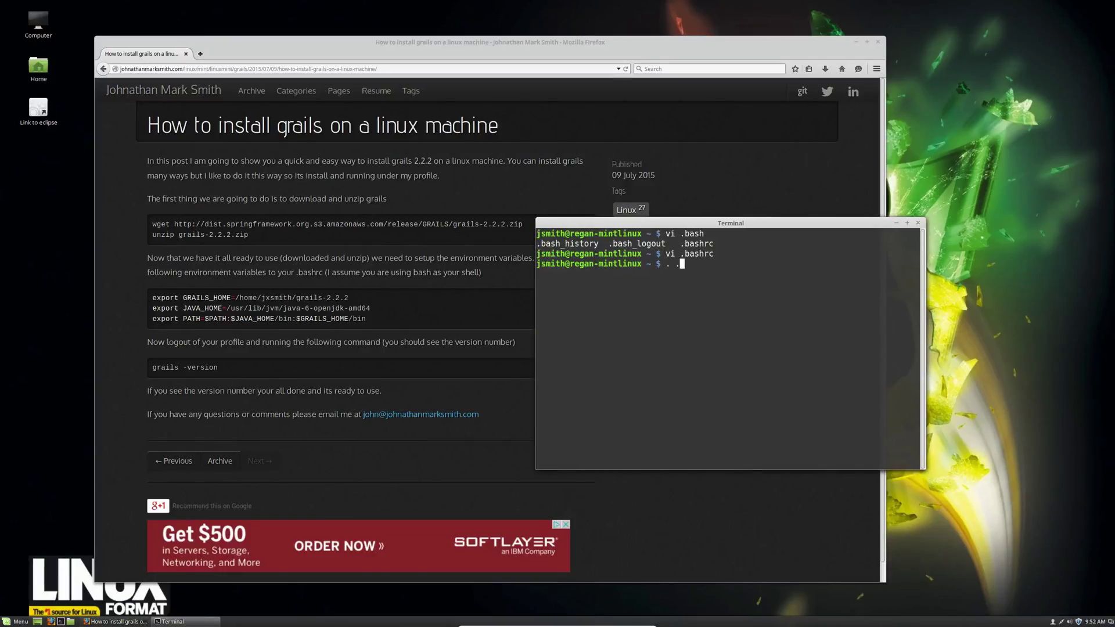
pyautogui.write('.bash')
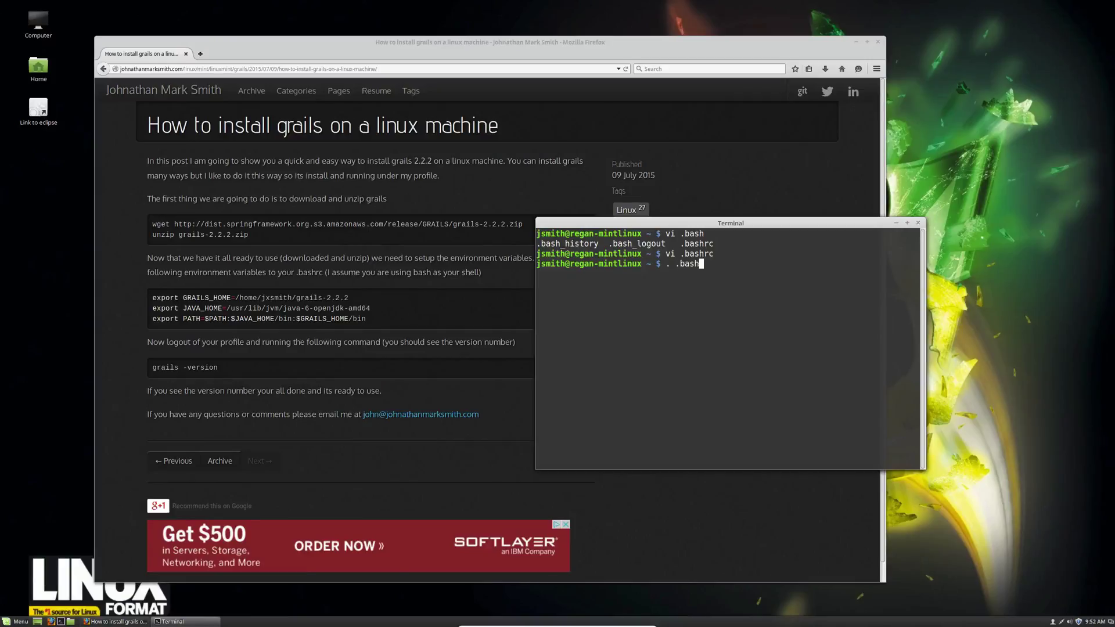
pyautogui.write('grai')
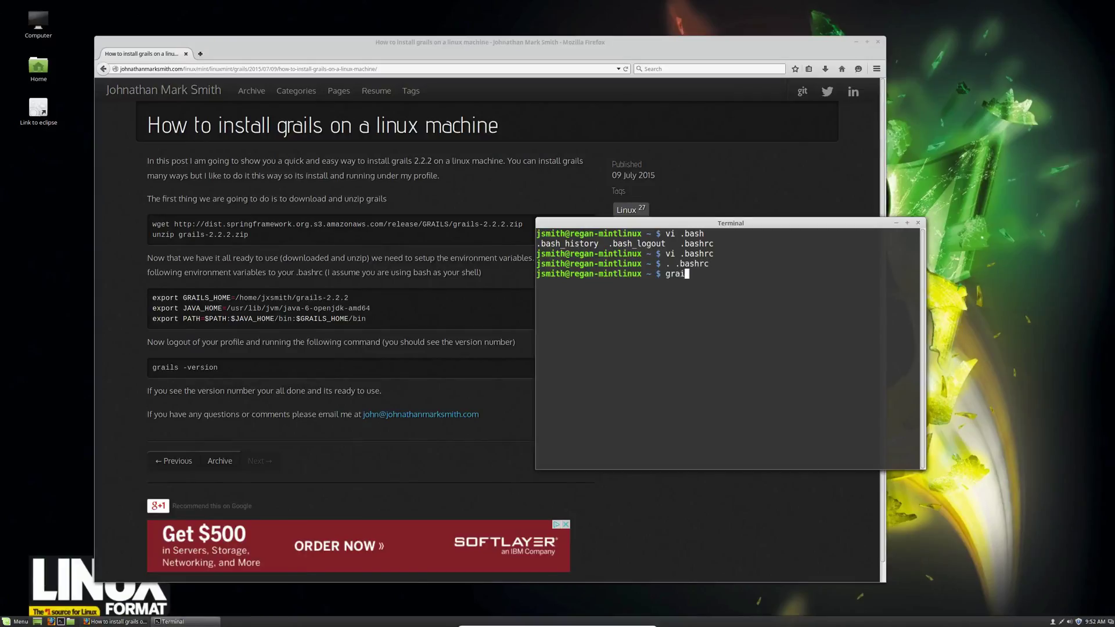